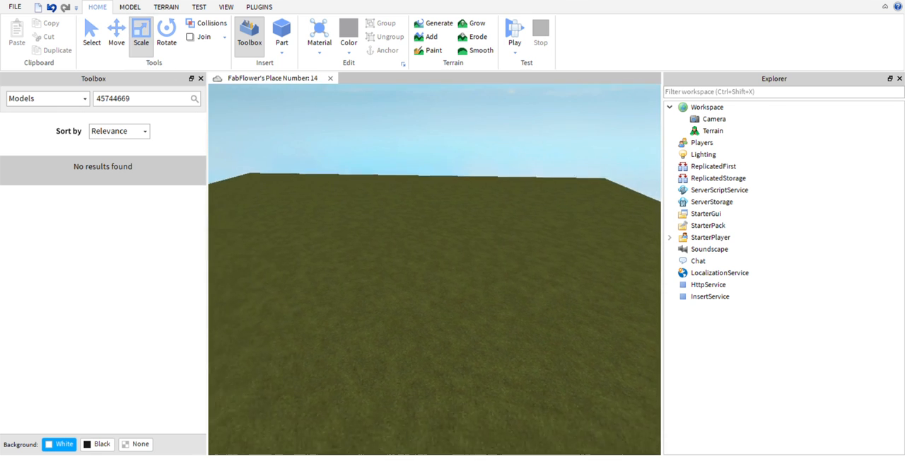
# - Run a Play test so the FabFlower avatar spawns on the grass baseplate
pyautogui.click(198, 6)
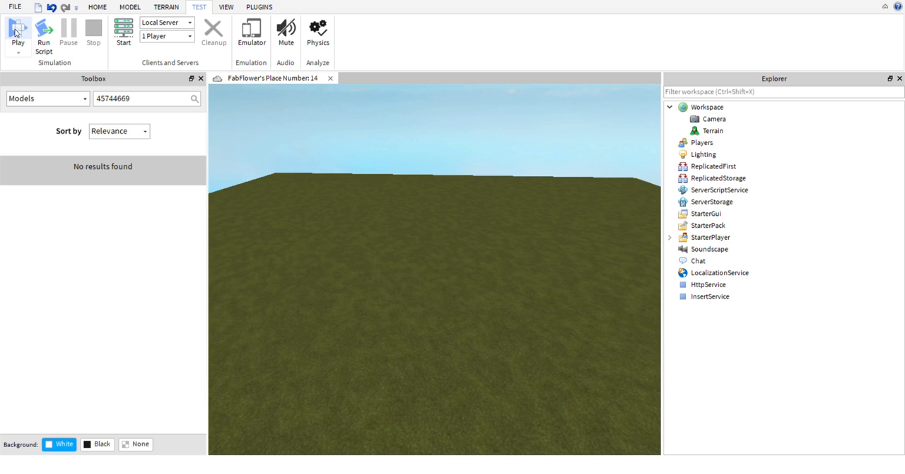
pyautogui.click(18, 32)
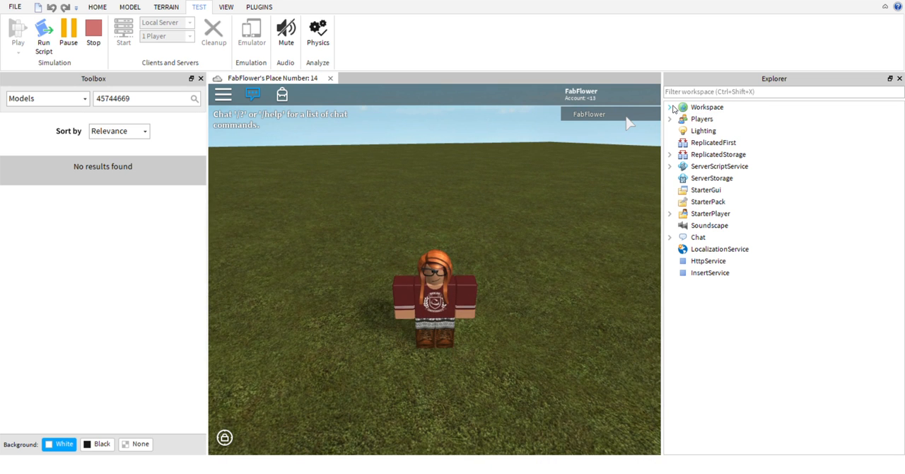
# - Expand Workspace in Explorer and select the FabFlower avatar model
pyautogui.click(670, 107)
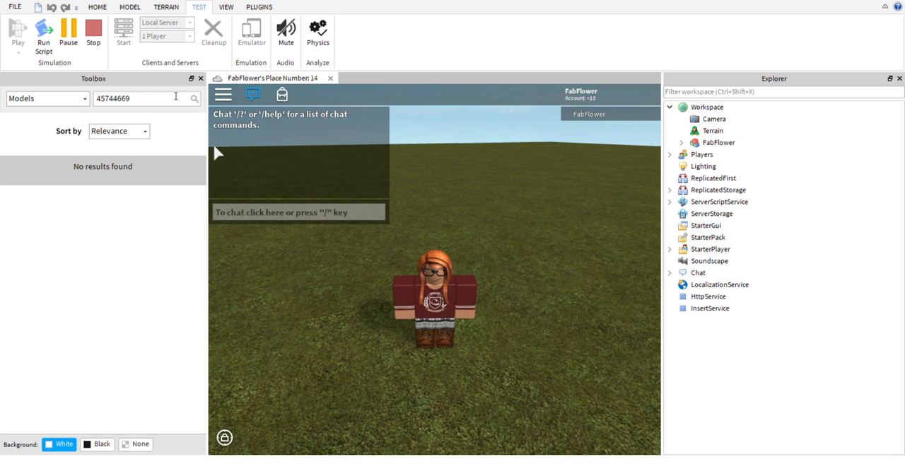
pyautogui.click(719, 142)
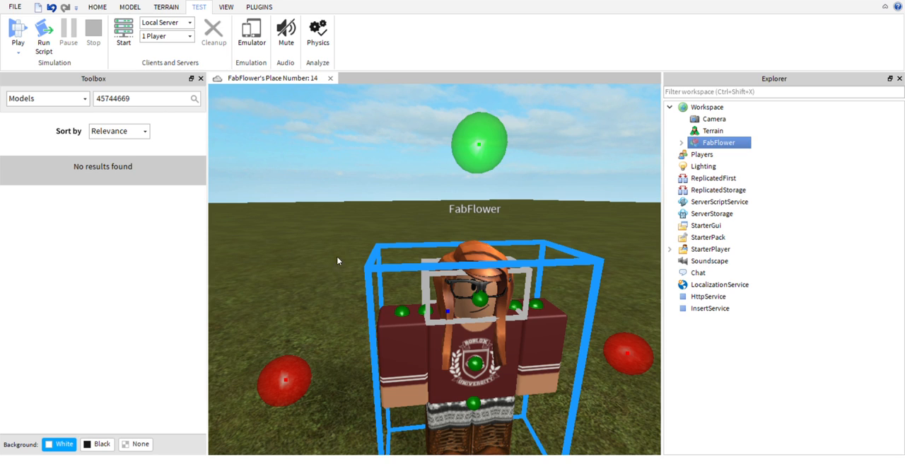
pyautogui.moveTo(650, 147)
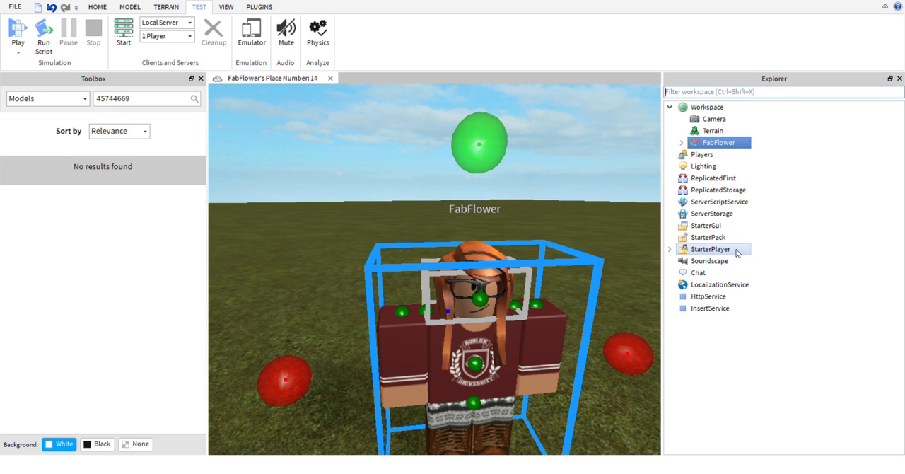
# - Filter Explorer by 'attachmen' and remove the glasses, head and torso attachments
pyautogui.write('attachmen')
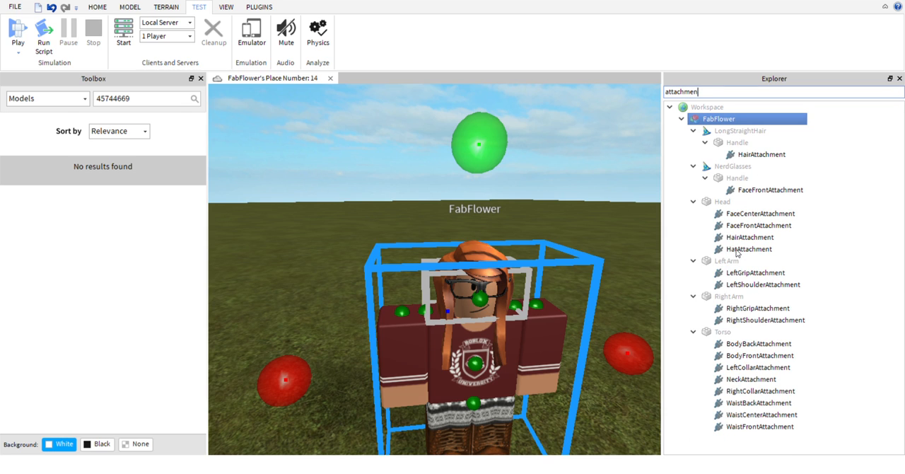
pyautogui.click(768, 190)
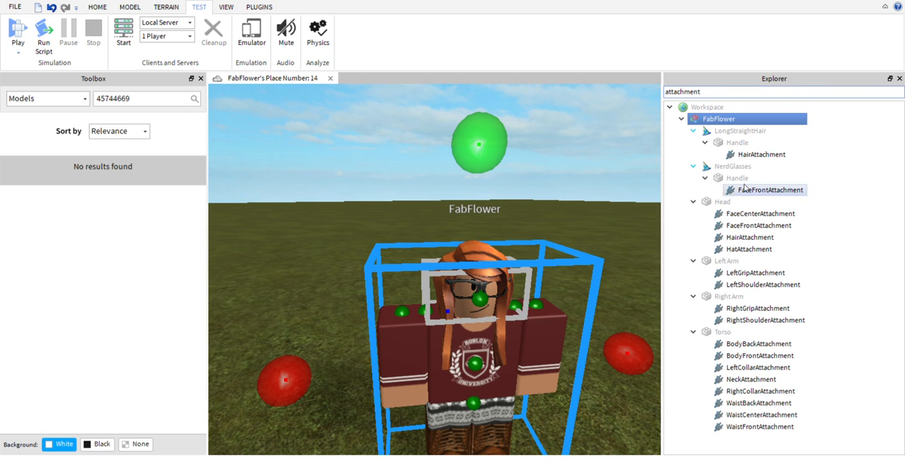
pyautogui.click(760, 154)
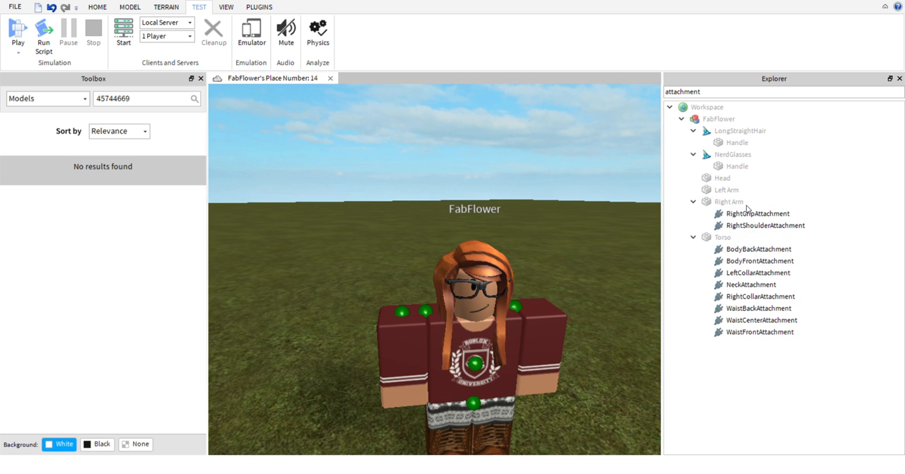
pyautogui.click(693, 202)
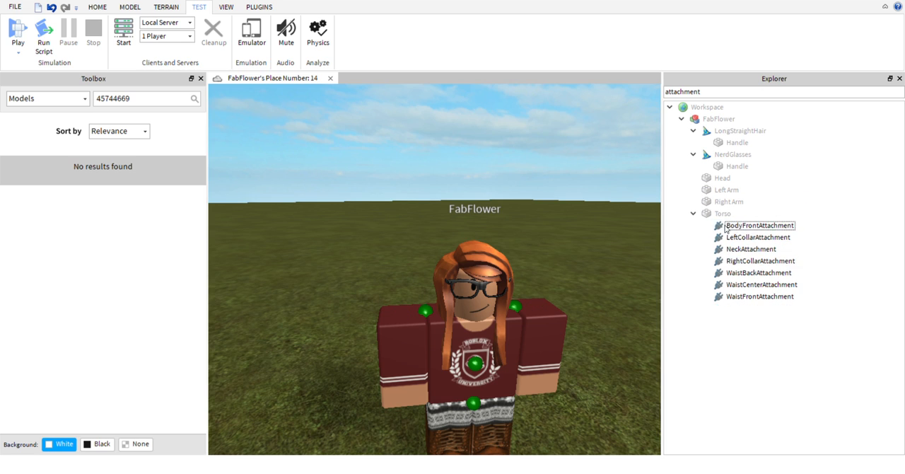
pyautogui.click(759, 296)
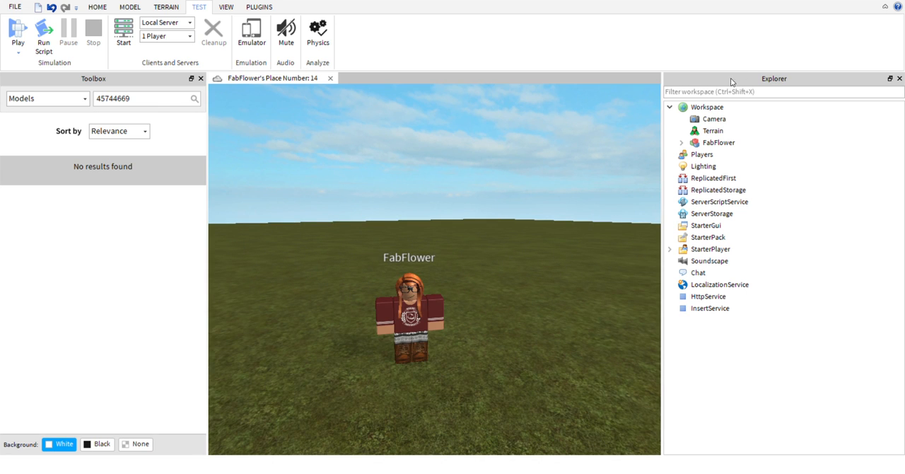
# - Blank the FabFlower model's name, then expand LongStraightHair and its Handle
pyautogui.click(710, 155)
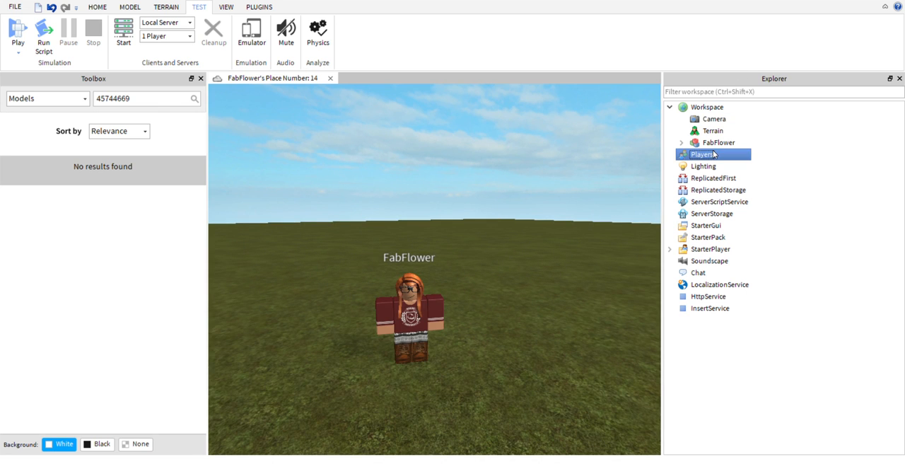
pyautogui.click(718, 142)
pyautogui.write('4')
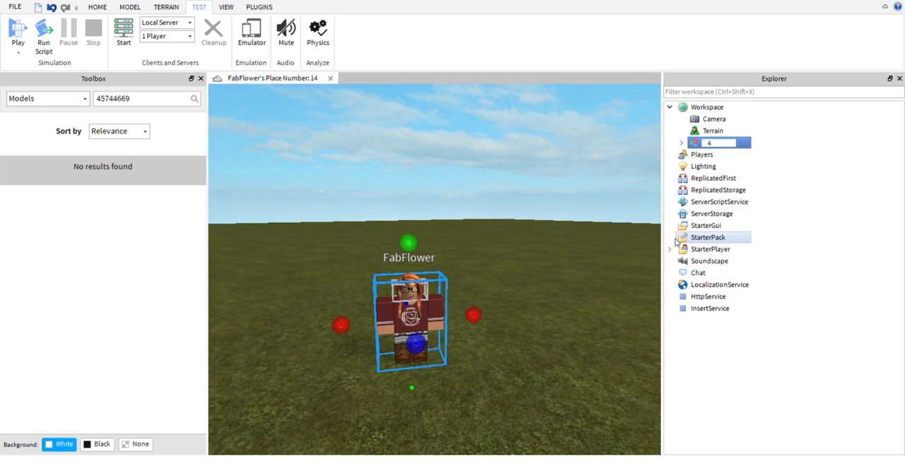
pyautogui.click(702, 153)
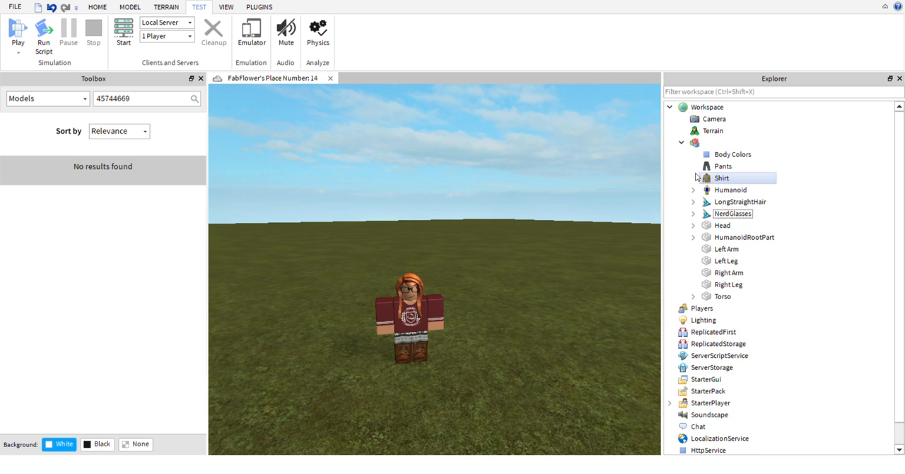
pyautogui.click(694, 201)
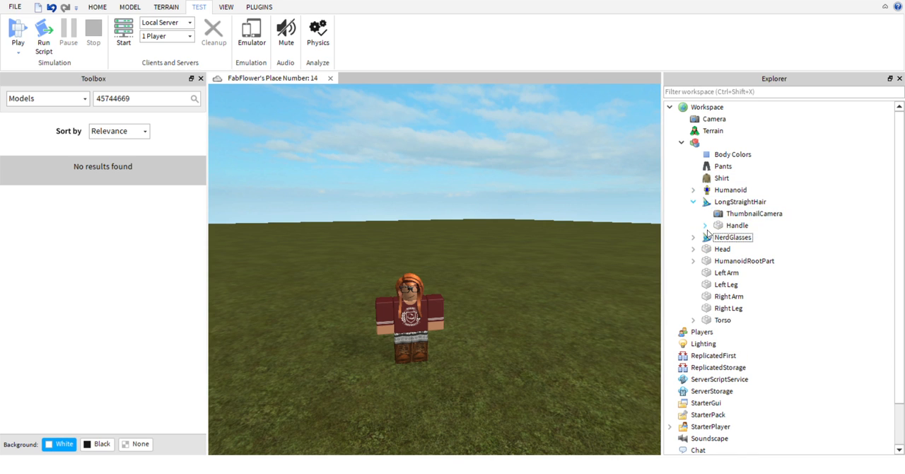
pyautogui.click(704, 224)
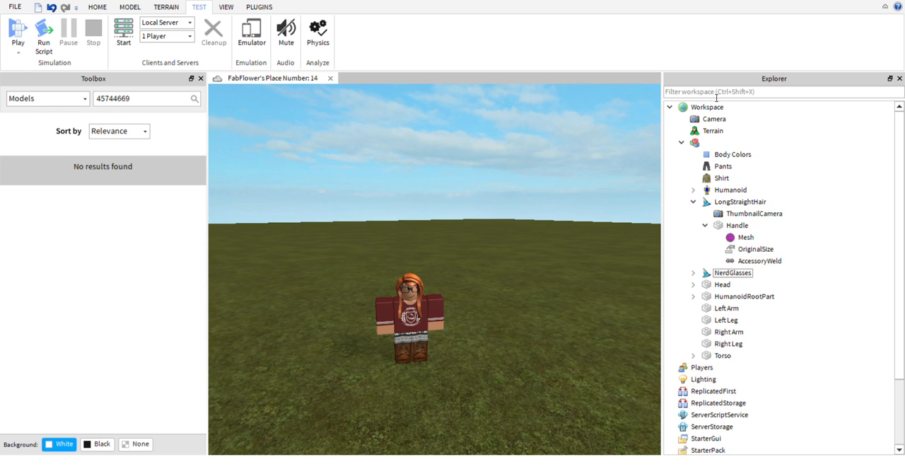
pyautogui.moveTo(806, 396)
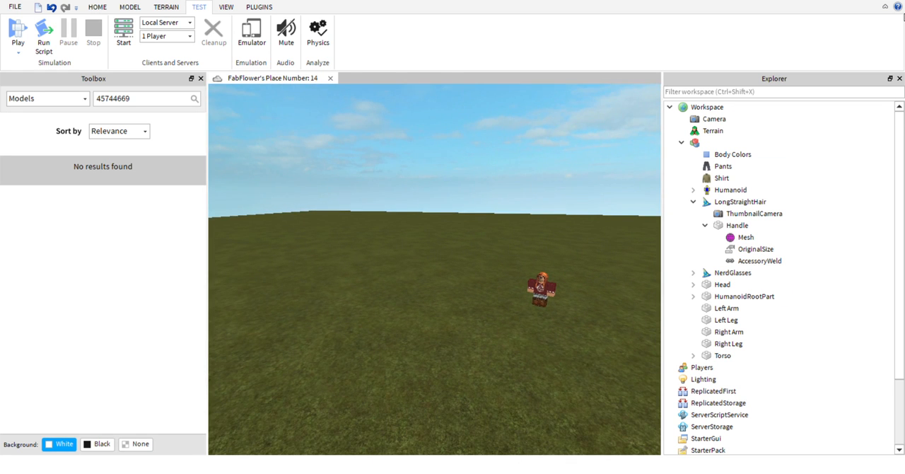
pyautogui.moveTo(416, 214)
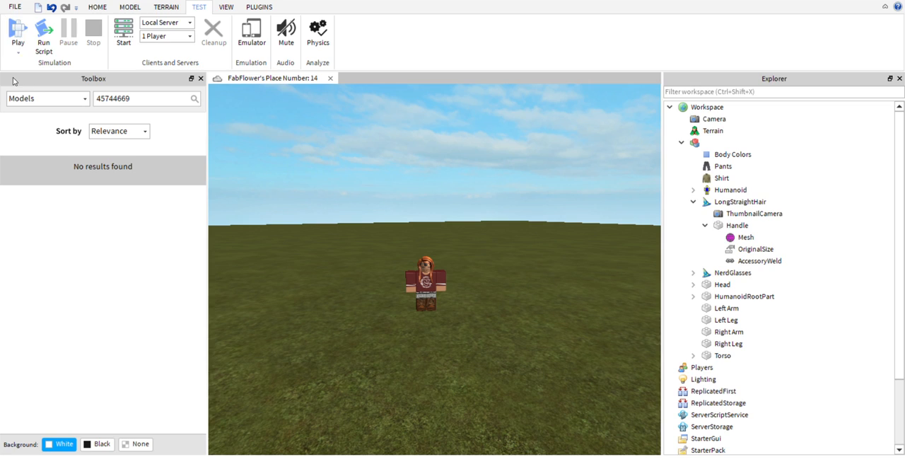
# - Start a new play test beside the copied avatar and show the Players list
pyautogui.click(17, 32)
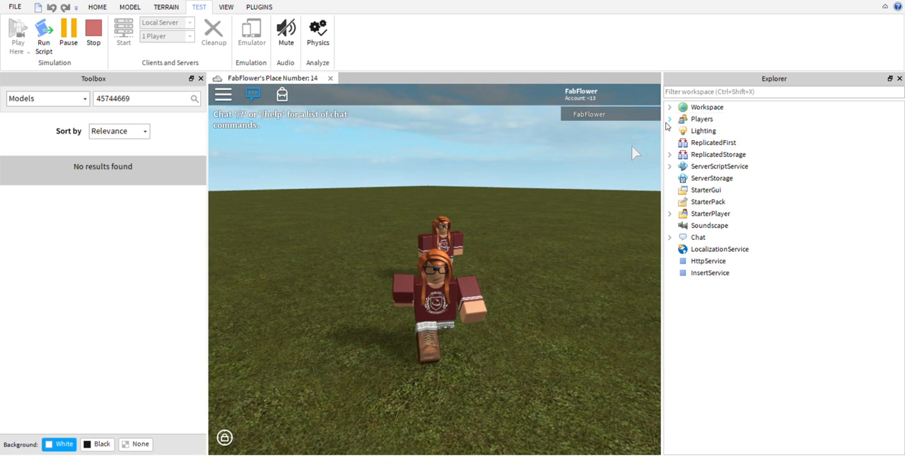
pyautogui.click(670, 119)
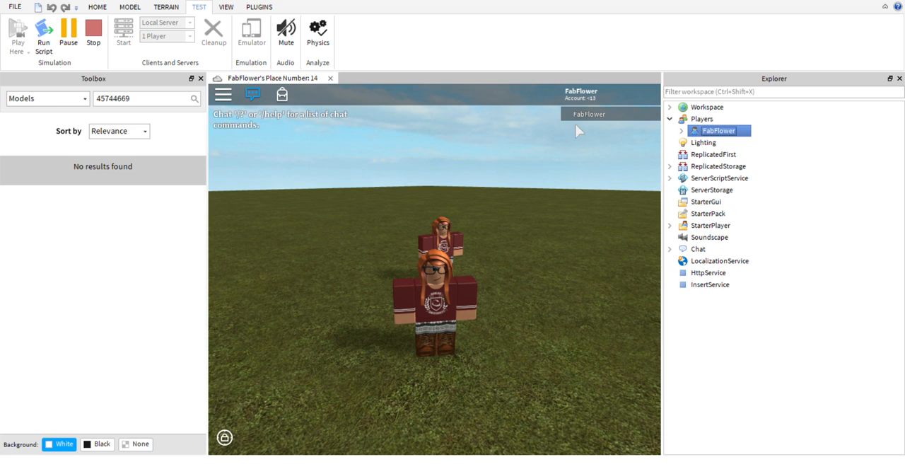
pyautogui.click(226, 6)
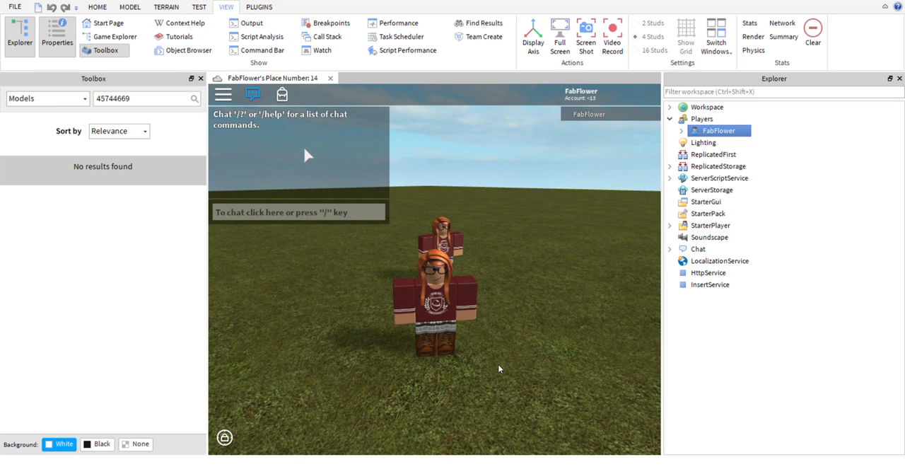
pyautogui.moveTo(535, 294)
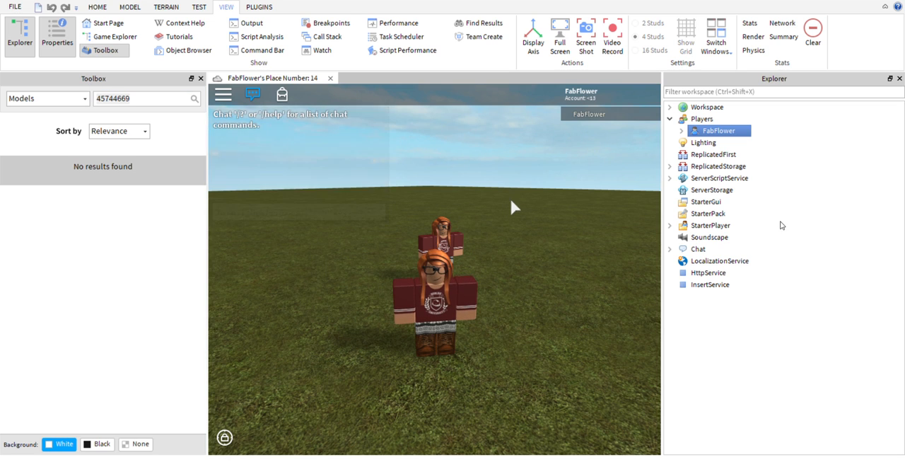
pyautogui.moveTo(536, 301)
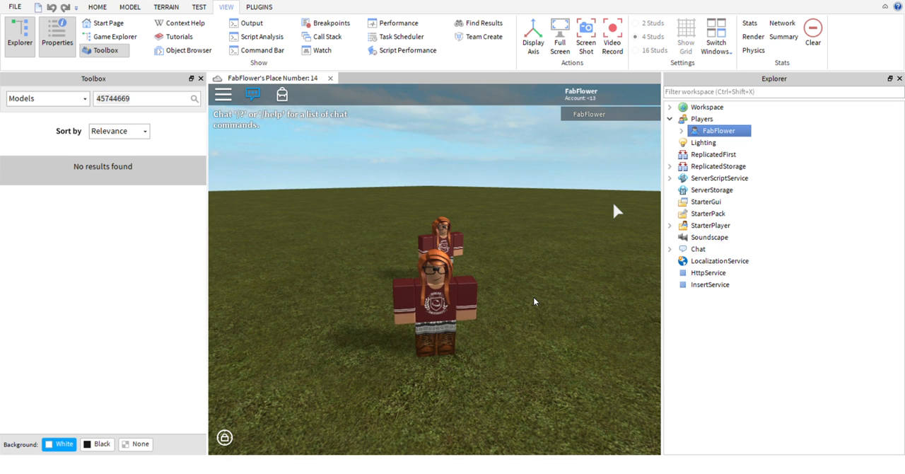
pyautogui.moveTo(551, 320)
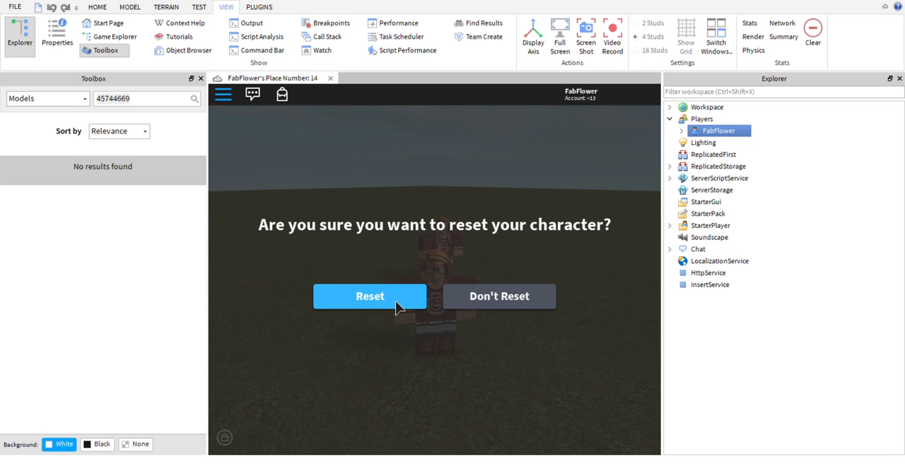
# - Confirm Reset so the playtest avatar respawns near the copied avatar
pyautogui.click(370, 296)
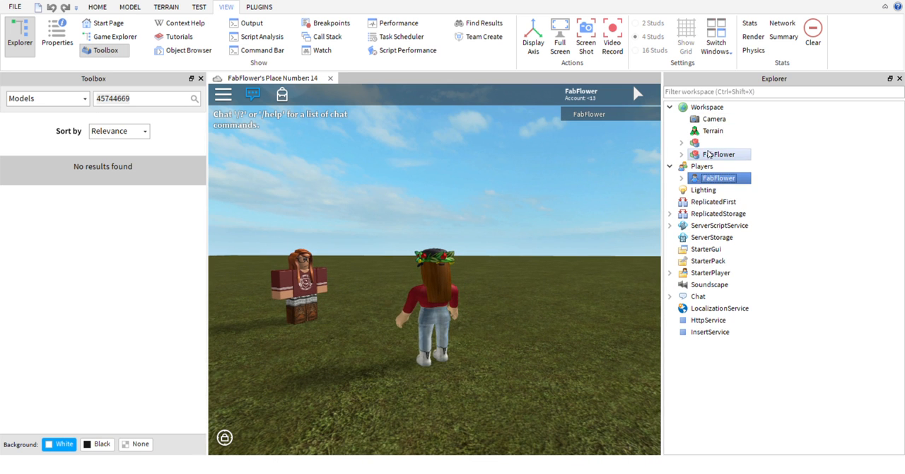
# - Select the respawned FabFlower avatar and switch to the Model tab's Move tool
pyautogui.click(718, 153)
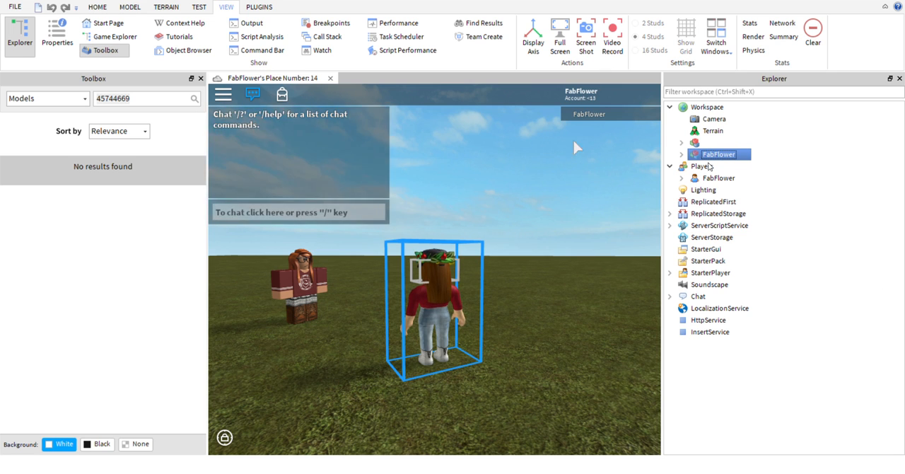
pyautogui.moveTo(254, 179)
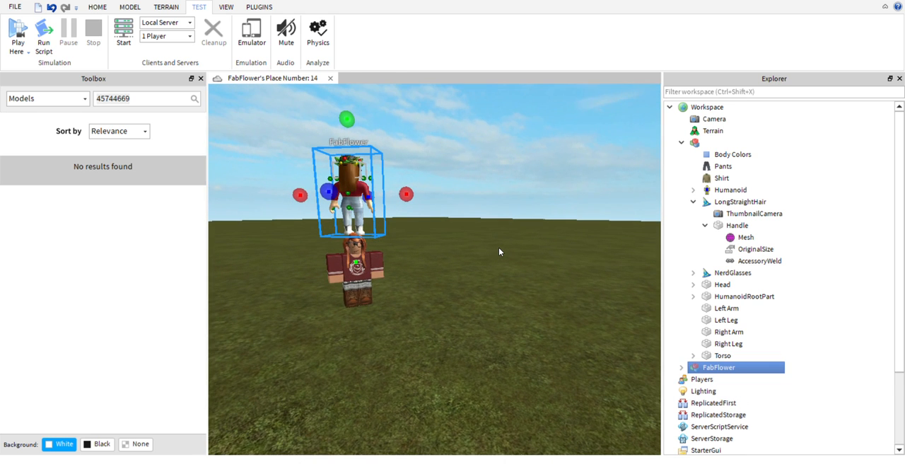
pyautogui.click(130, 6)
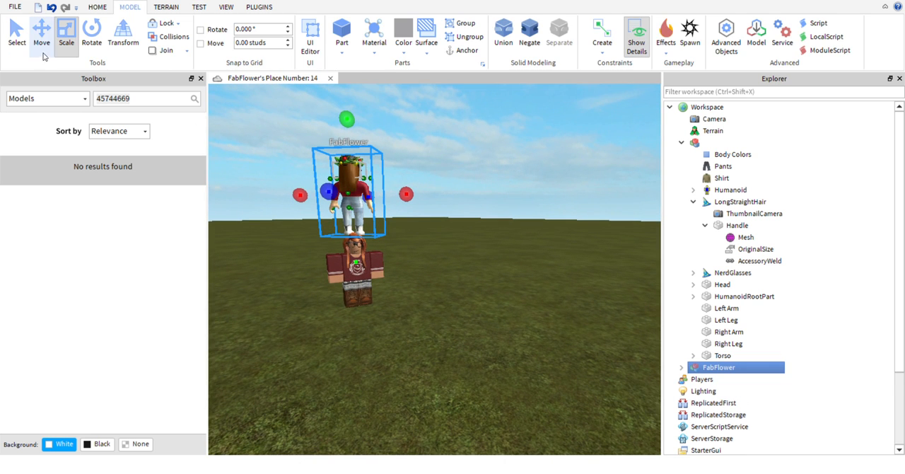
pyautogui.click(41, 34)
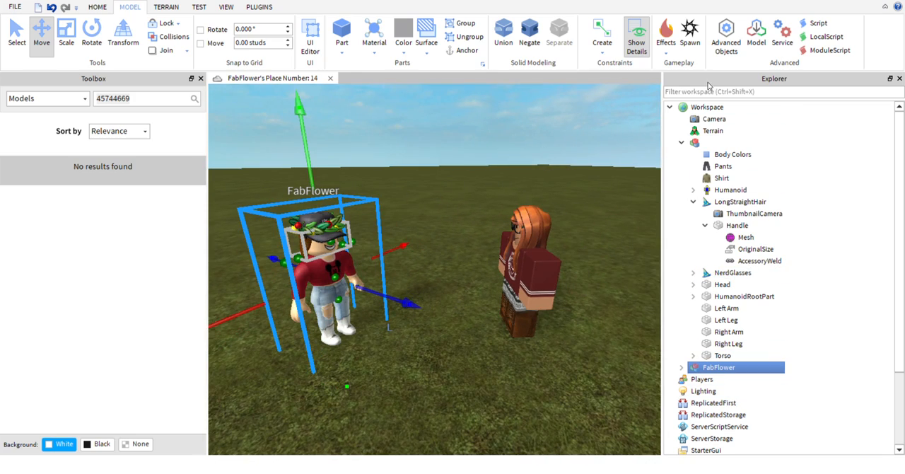
pyautogui.write('attach')
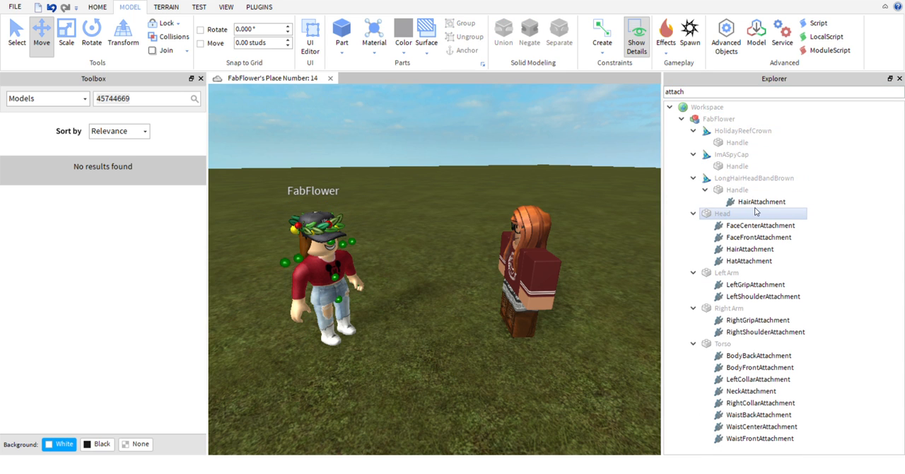
pyautogui.click(760, 213)
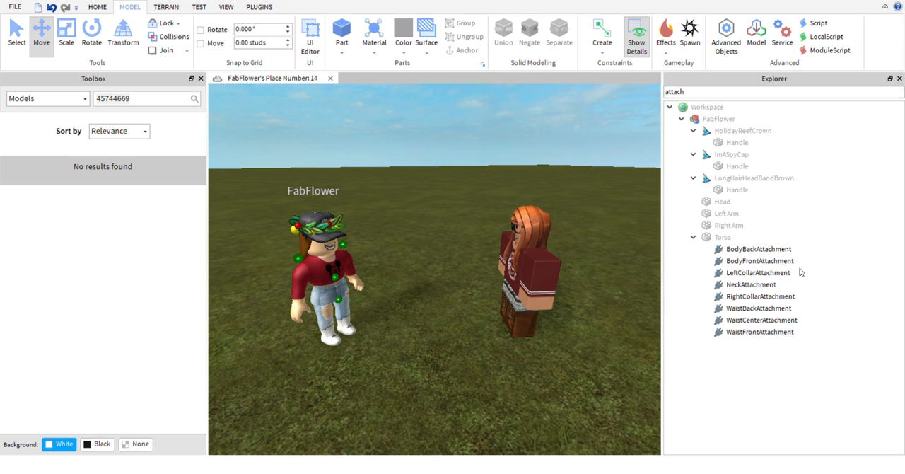
pyautogui.click(750, 178)
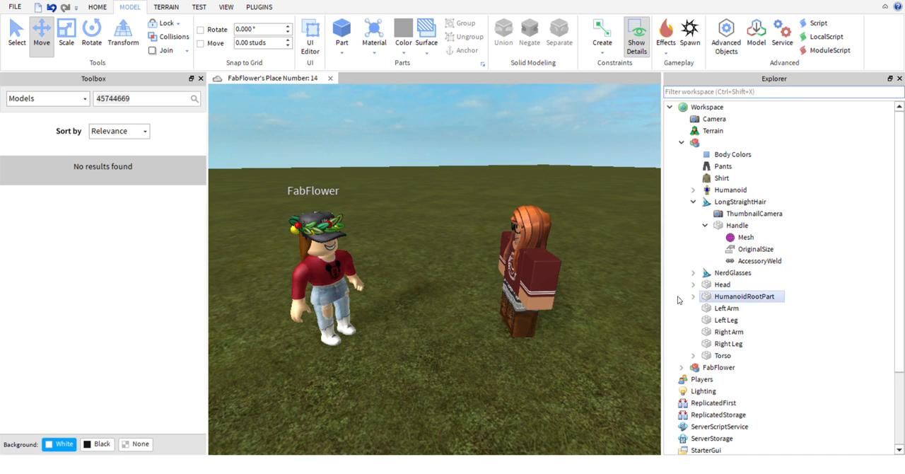
# - Rename the user's FabFlower model in Explorer to an empty name
pyautogui.click(718, 366)
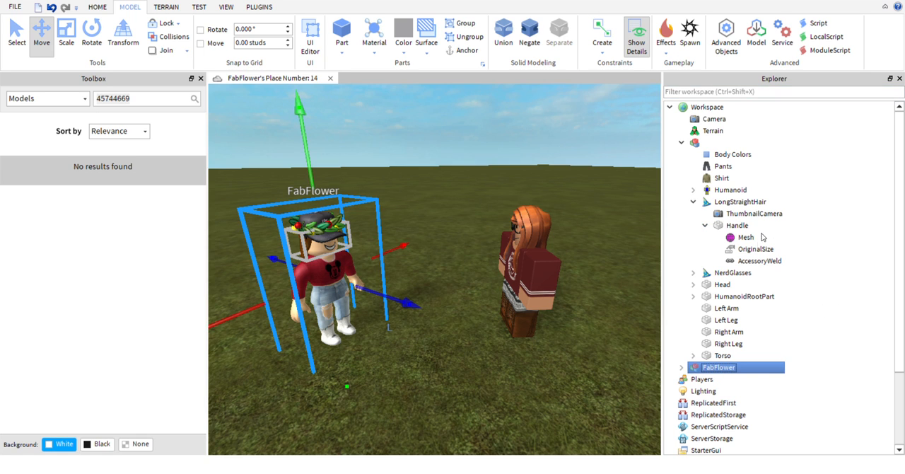
pyautogui.doubleClick(719, 366)
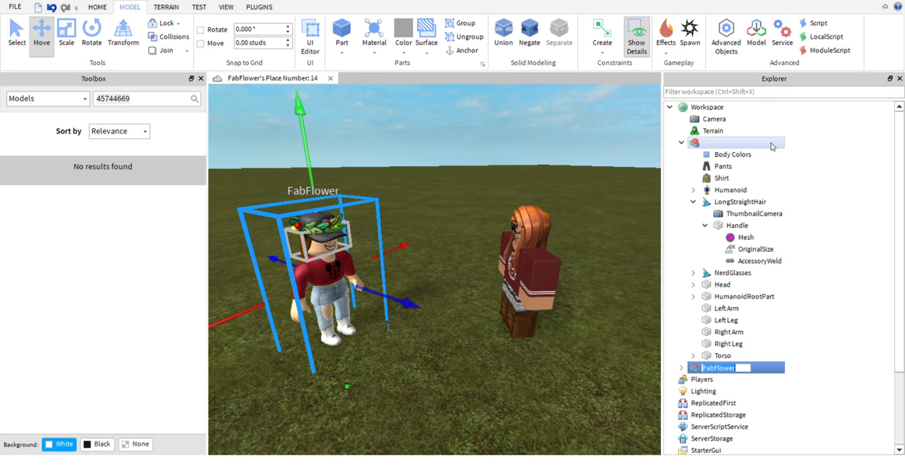
pyautogui.click(722, 178)
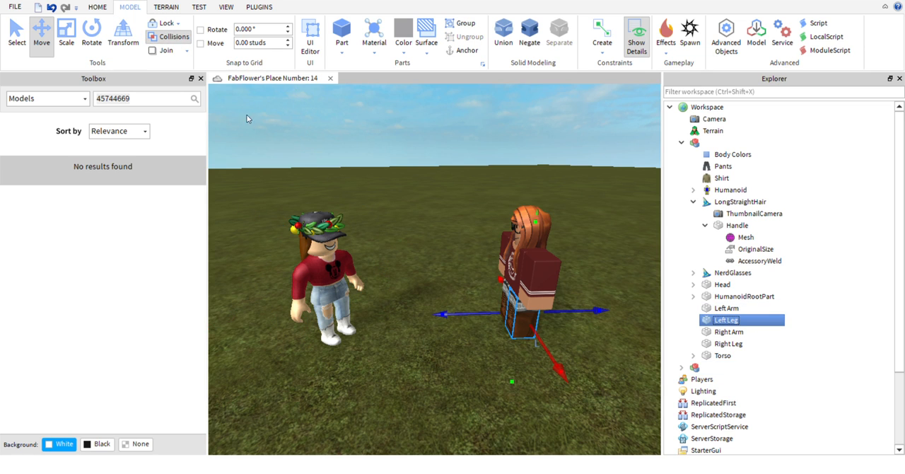
# - Switch to the Rotate tool and select the friend avatar's legs for rotating
pyautogui.click(91, 33)
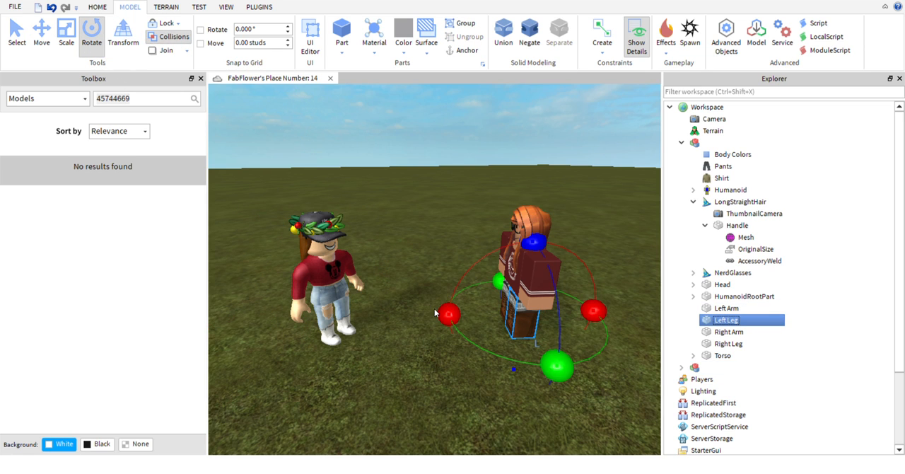
pyautogui.click(729, 343)
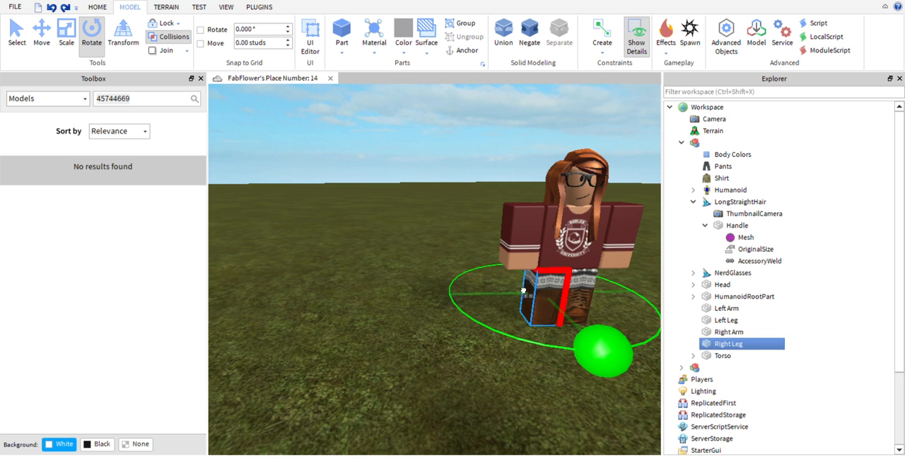
pyautogui.click(745, 237)
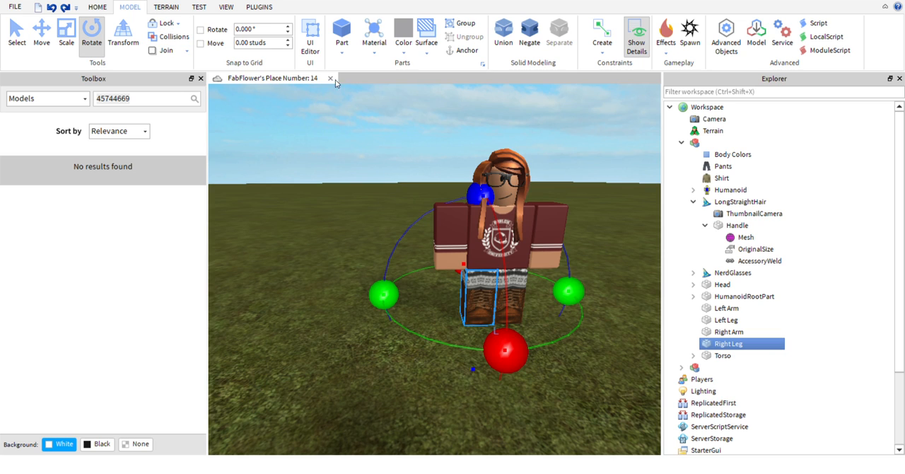
pyautogui.moveTo(397, 310)
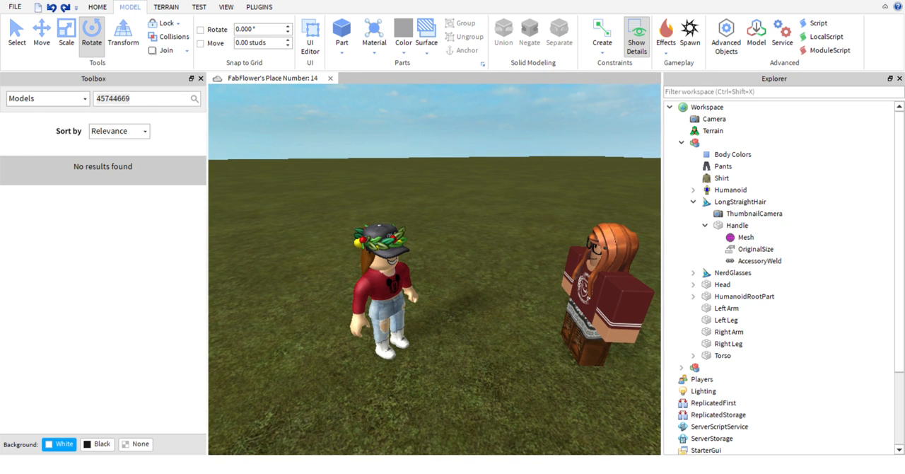
# - Search the Toolbox models for 'guest' and scroll the results to Girl Guest
pyautogui.click(142, 99)
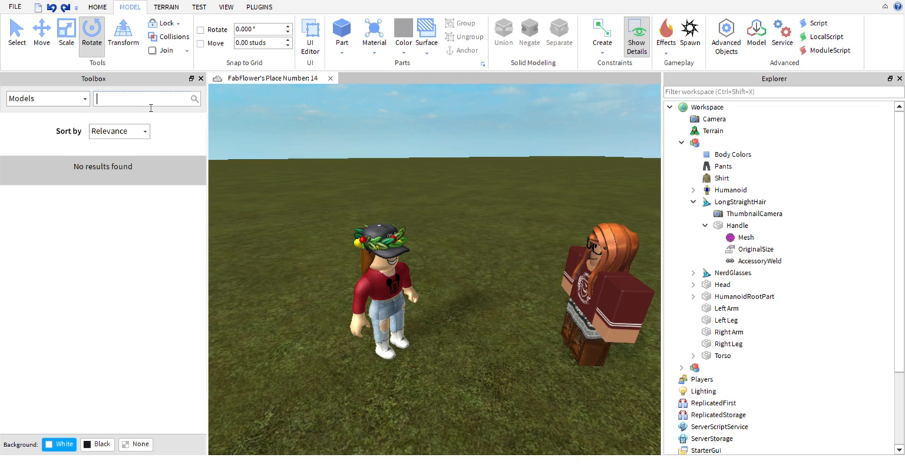
pyautogui.write('blo')
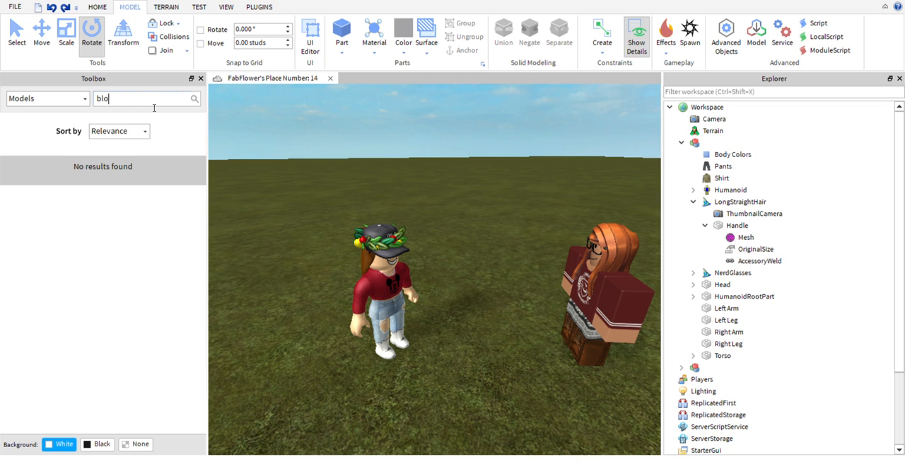
pyautogui.write('guetst')
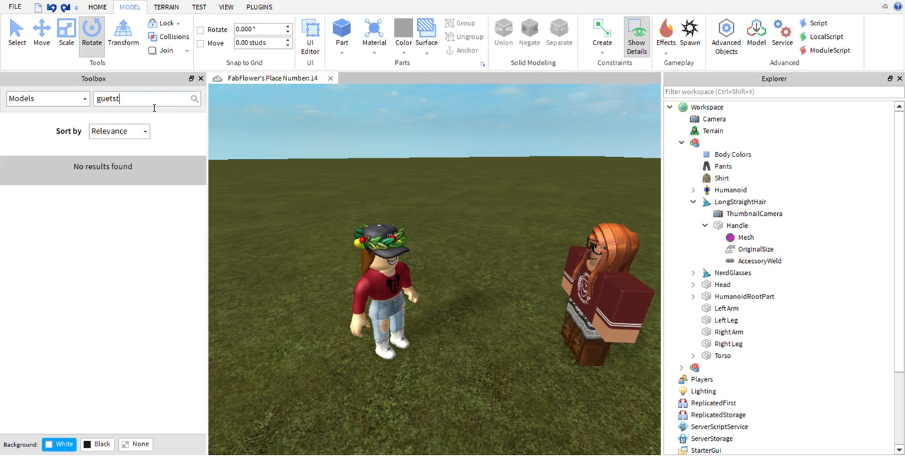
pyautogui.press('Backspace')
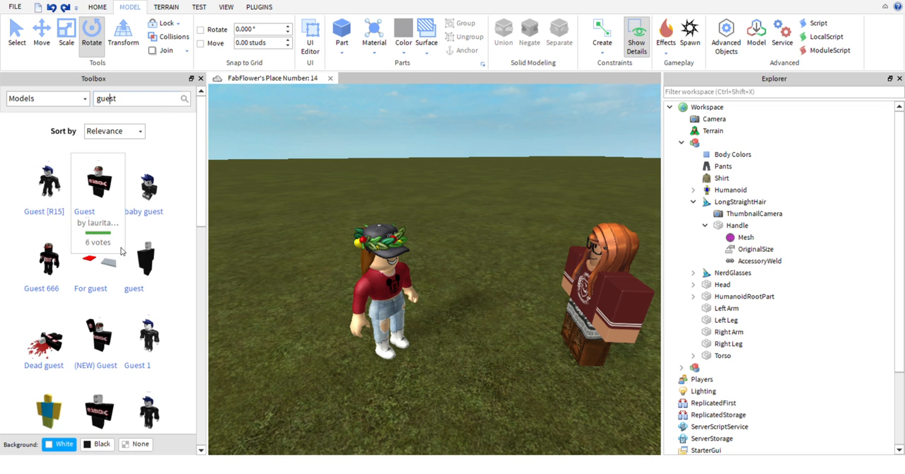
pyautogui.scroll(-3)
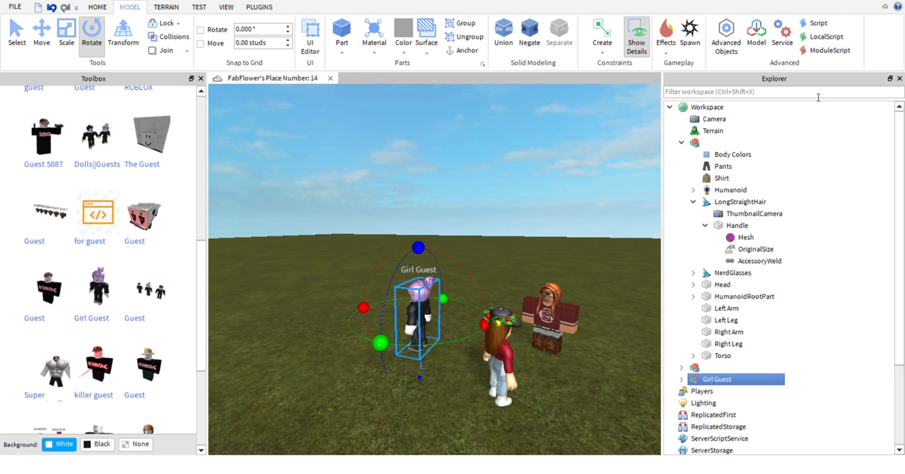
# - Search the Explorer for 'script', inspect a Sound script, close Health, and insert the killer guest
pyautogui.write('script')
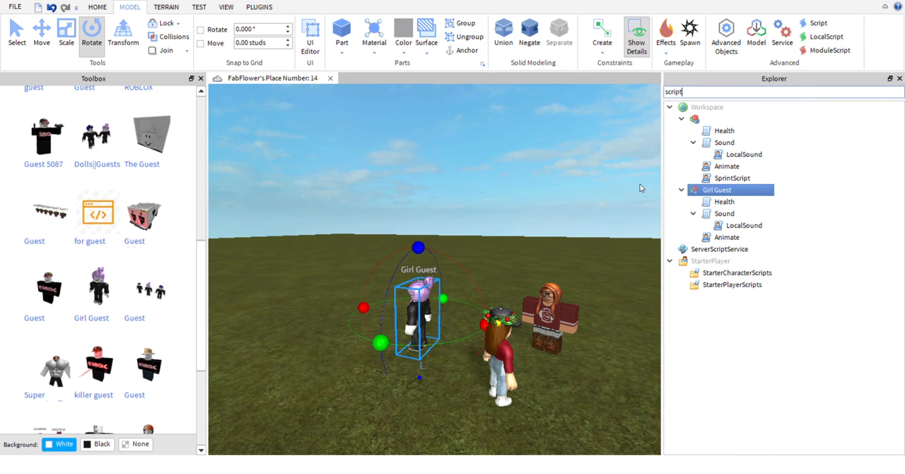
pyautogui.click(724, 142)
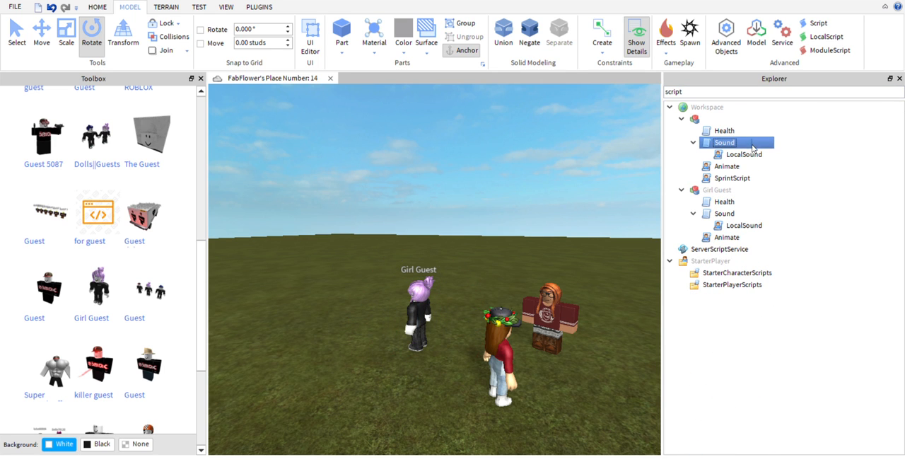
pyautogui.doubleClick(723, 130)
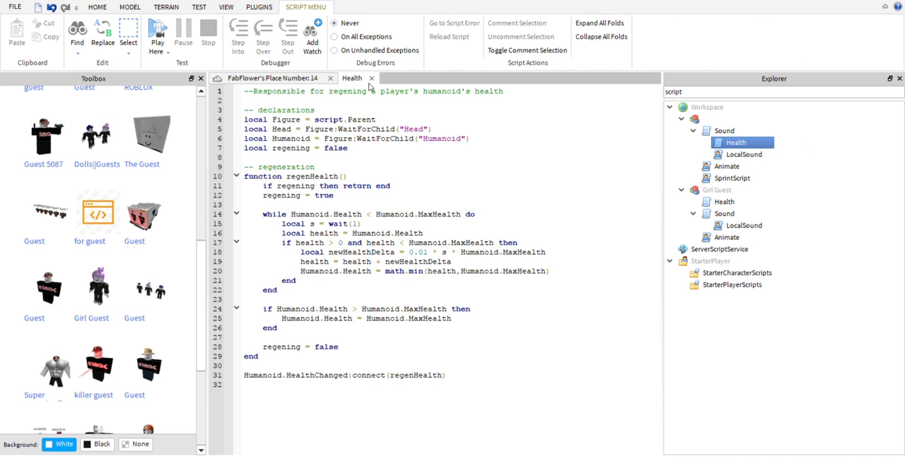
pyautogui.click(129, 7)
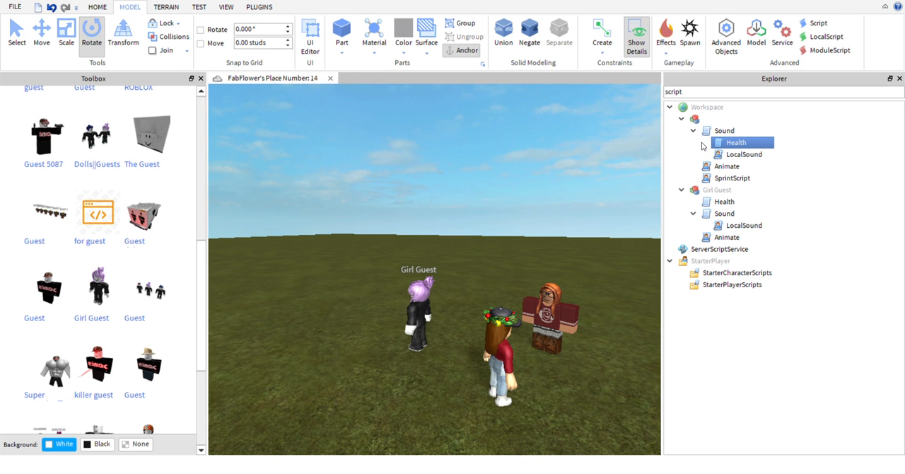
pyautogui.doubleClick(735, 143)
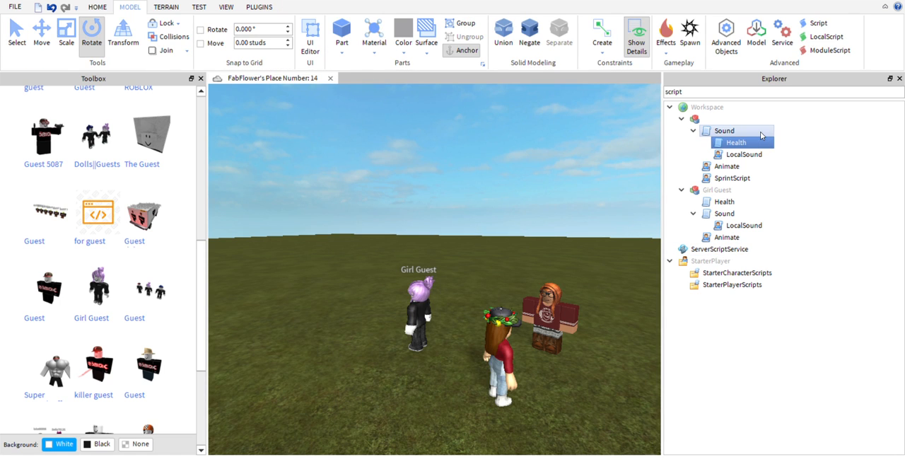
pyautogui.click(731, 177)
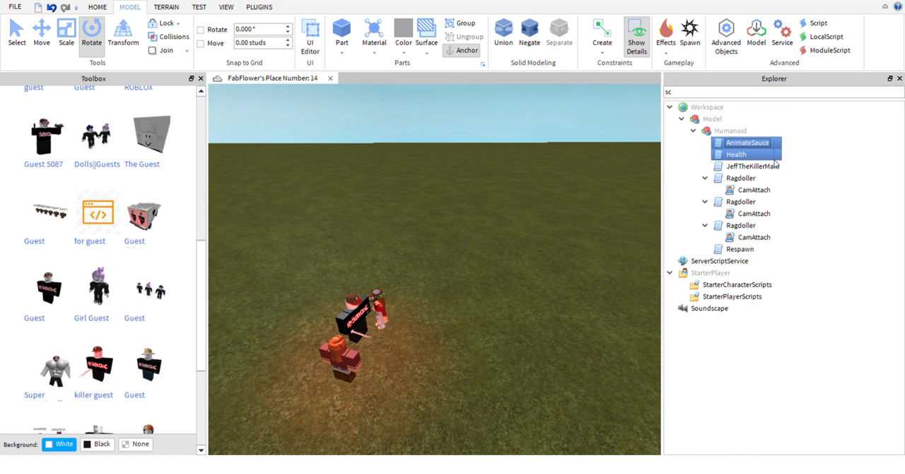
# - Select the guest's three scripts, read AnimateSauce, close it, and show the TEST tools
pyautogui.click(755, 166)
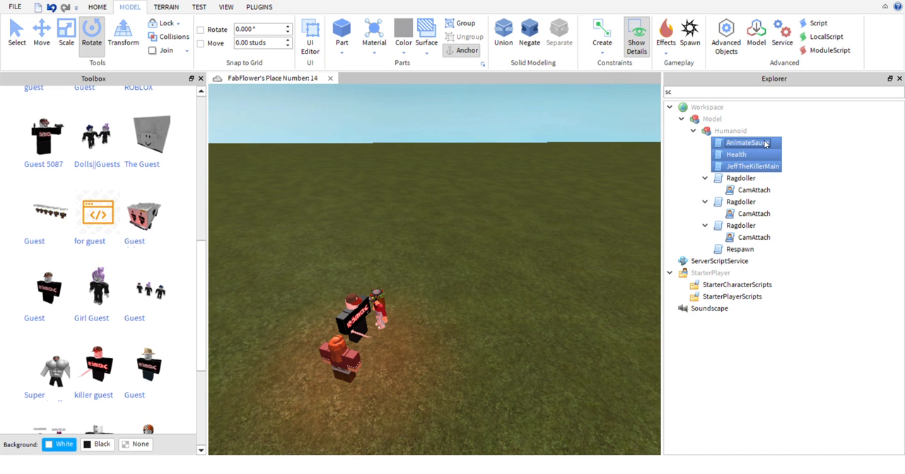
pyautogui.doubleClick(746, 142)
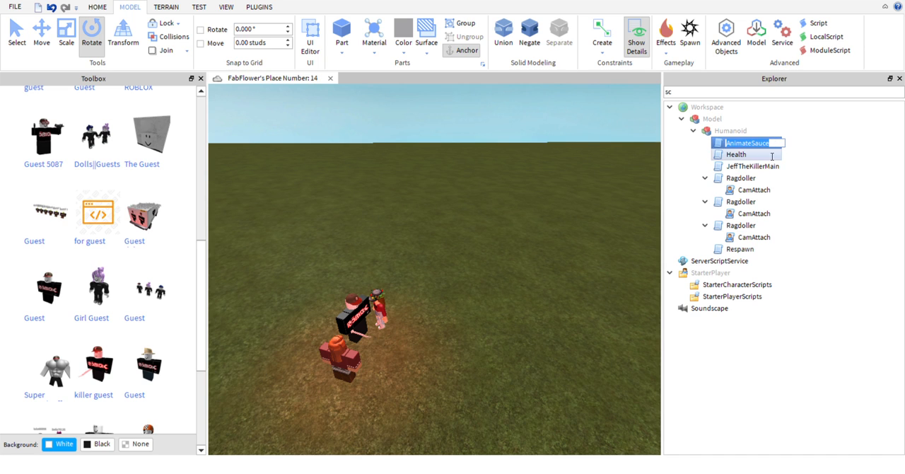
pyautogui.doubleClick(746, 142)
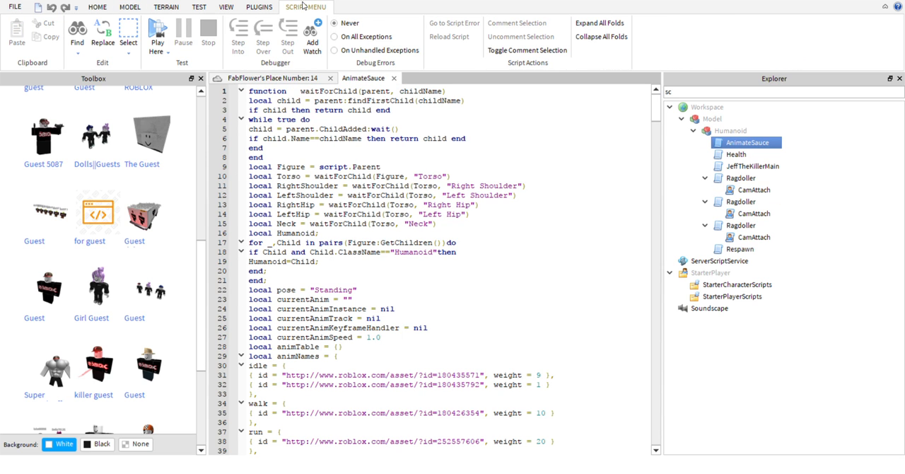
pyautogui.click(129, 6)
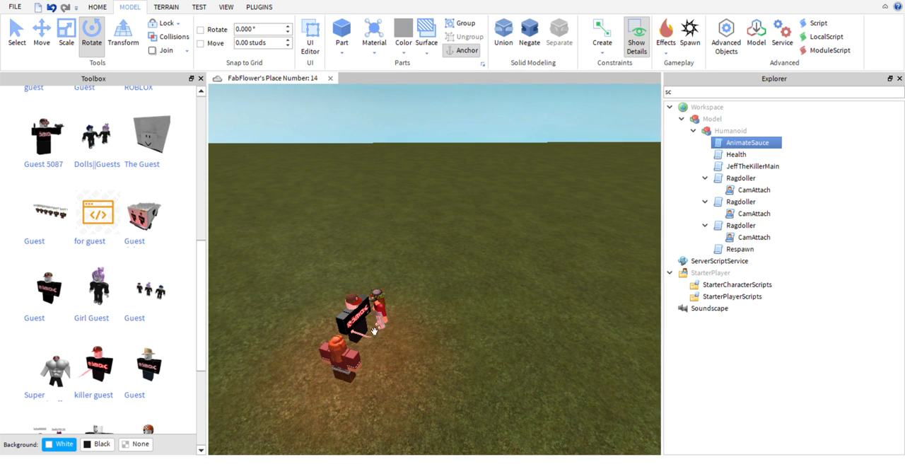
pyautogui.click(198, 6)
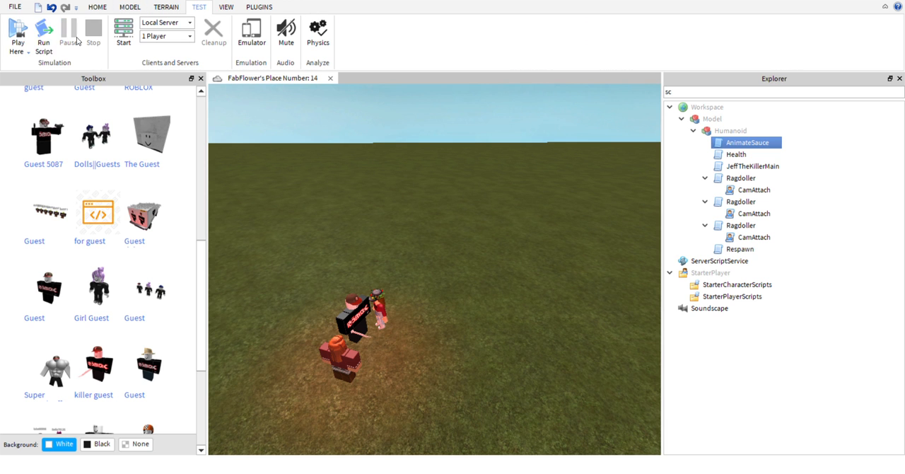
# - Run a first play test to watch the killer guest, then stop it
pyautogui.click(17, 32)
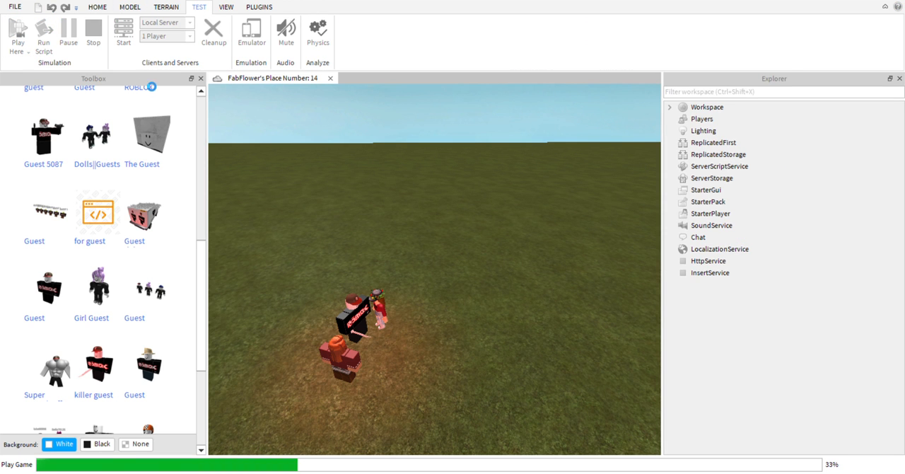
pyautogui.click(18, 30)
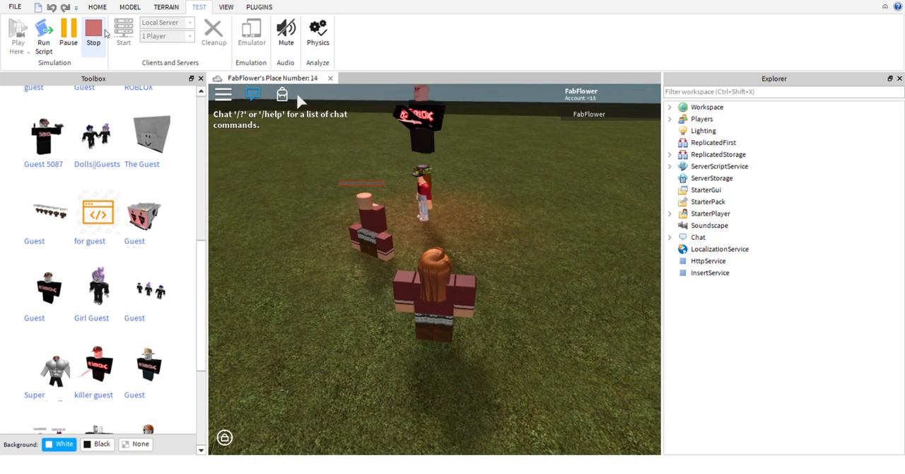
pyautogui.click(93, 32)
pyautogui.write('sc')
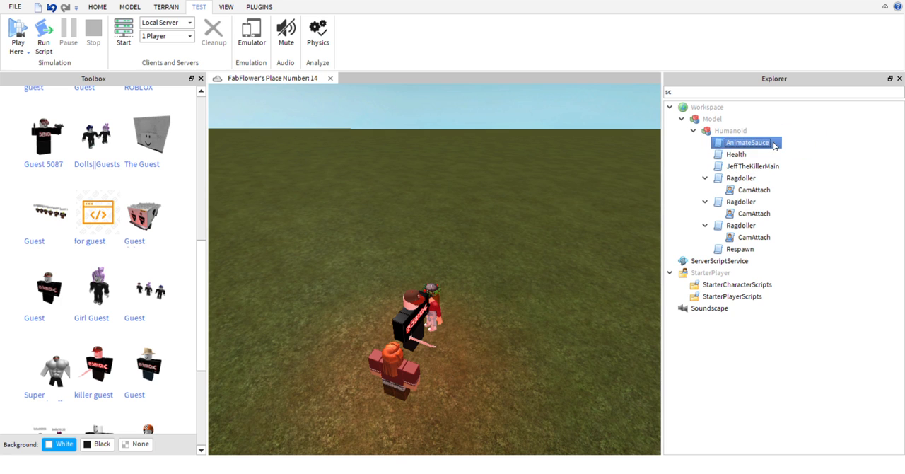
# - Play-test the scene a second time, then stop it
pyautogui.click(741, 248)
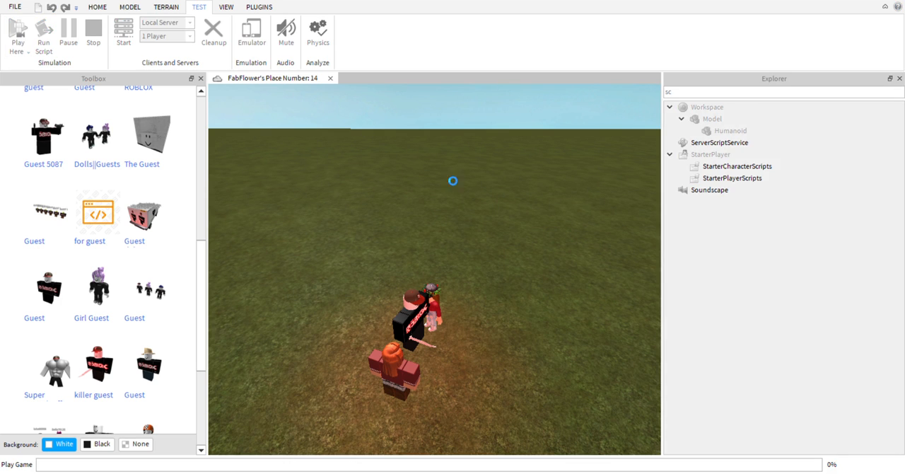
pyautogui.click(43, 32)
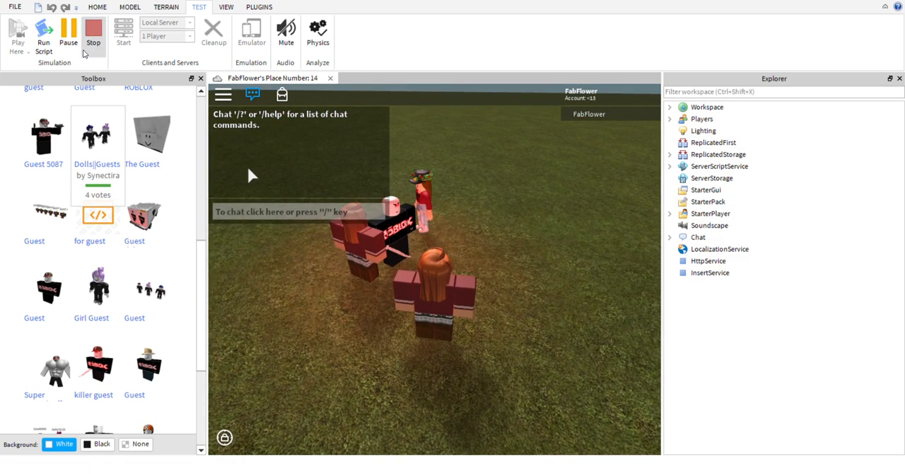
pyautogui.click(92, 31)
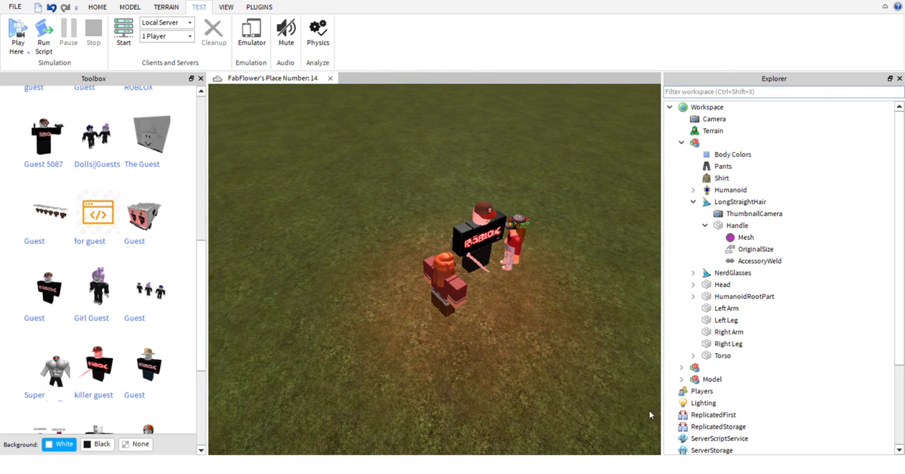
# - Select the killer guest model and raise it with the MODEL tab's Move tool
pyautogui.click(481, 240)
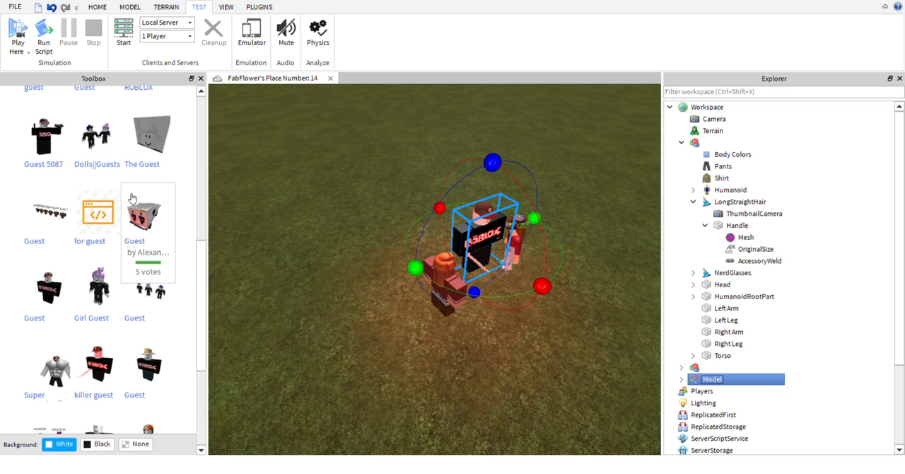
pyautogui.click(130, 7)
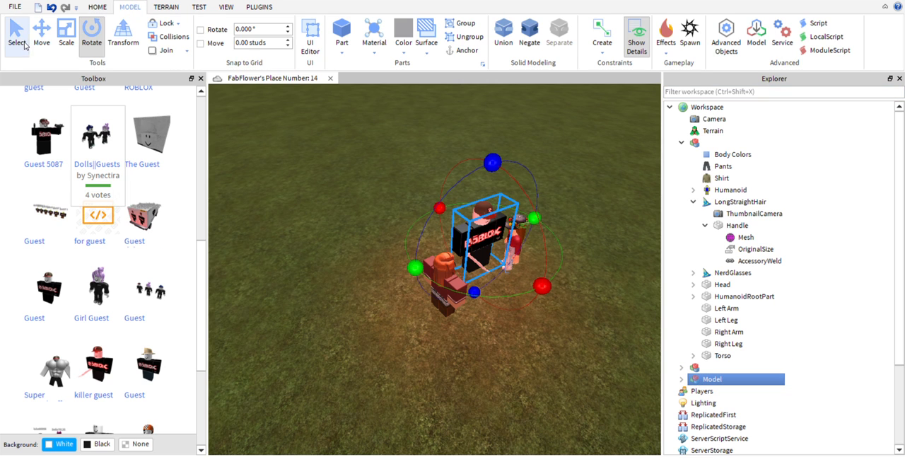
pyautogui.click(41, 33)
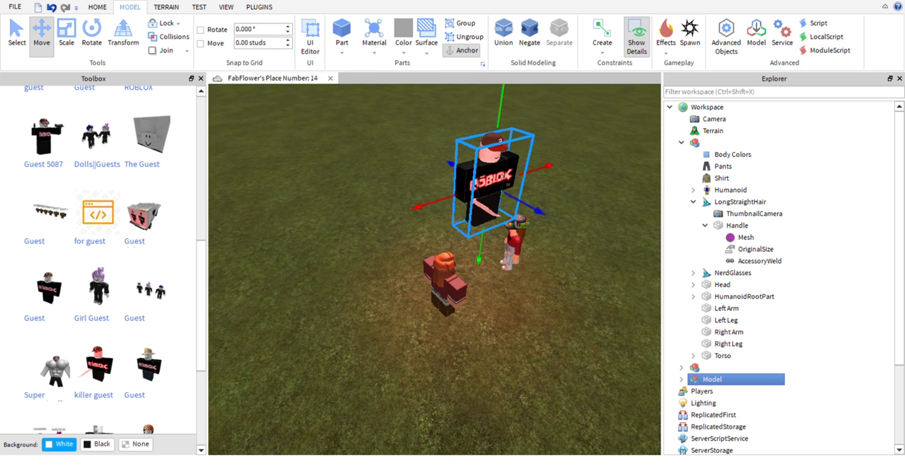
pyautogui.click(199, 6)
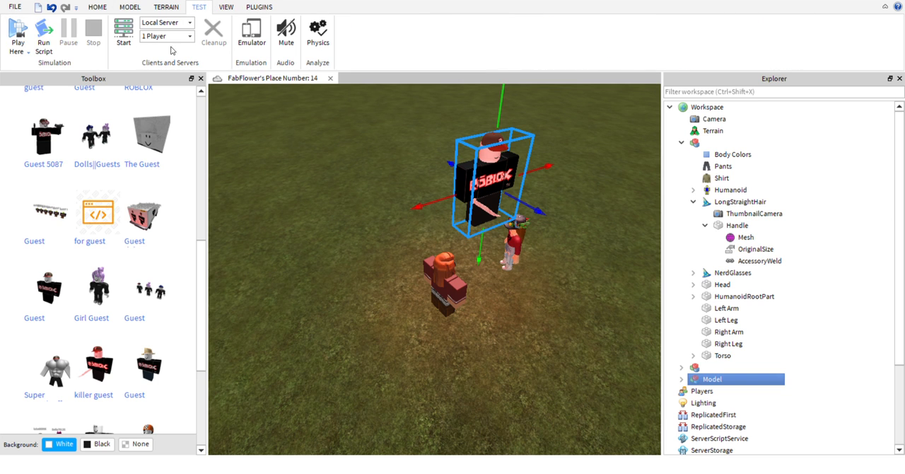
pyautogui.click(17, 31)
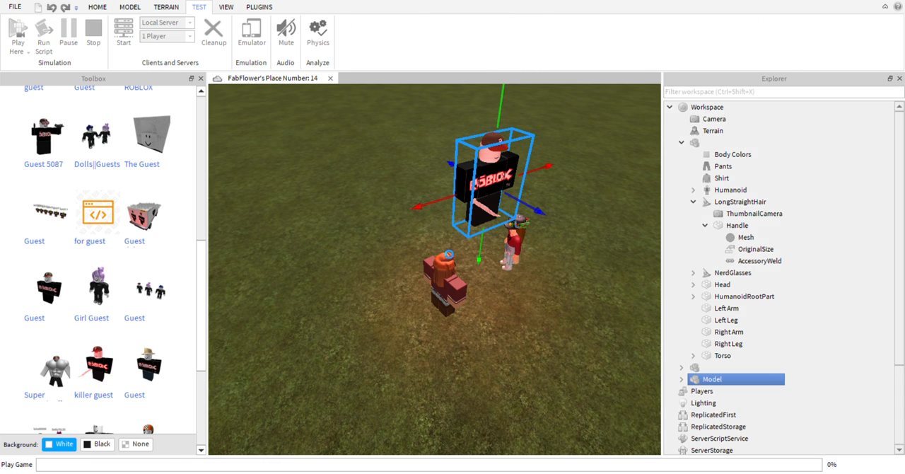
pyautogui.click(17, 31)
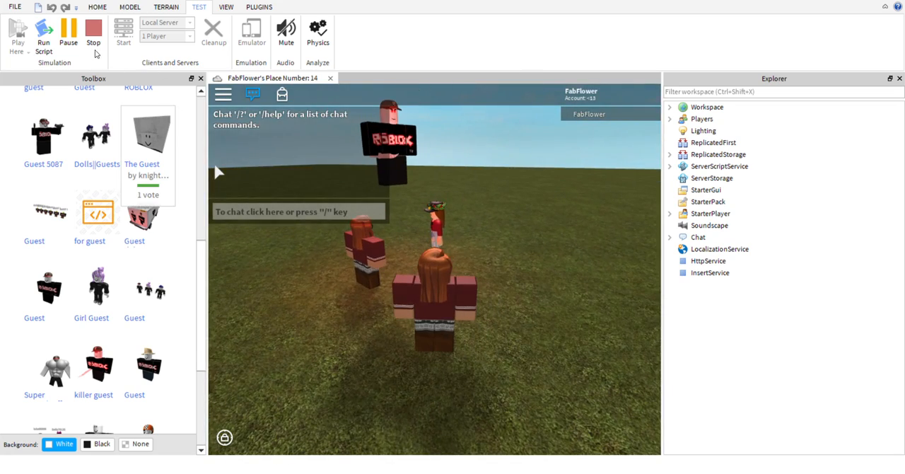
pyautogui.click(92, 32)
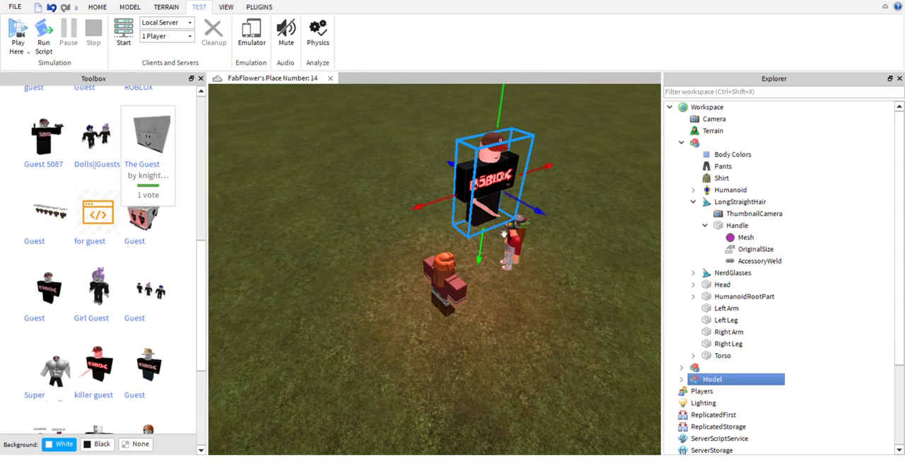